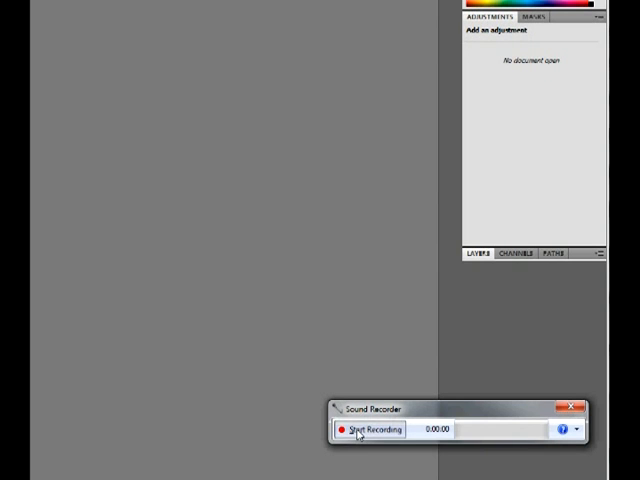
- Render difference clouds and invert the image so the thin veins turn bright
left_click(570, 399)
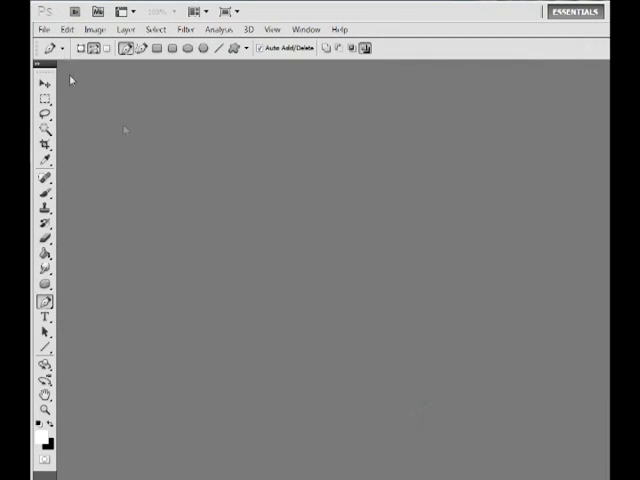
left_click(46, 37)
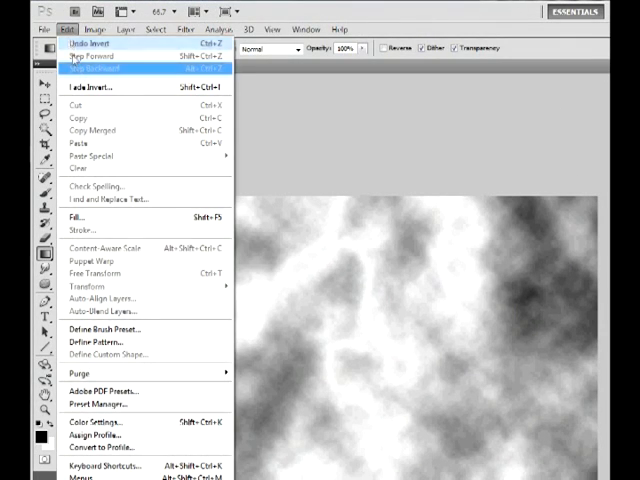
- Raise the Levels black input to about 160, leaving bright lightning streaks on black
left_click(101, 28)
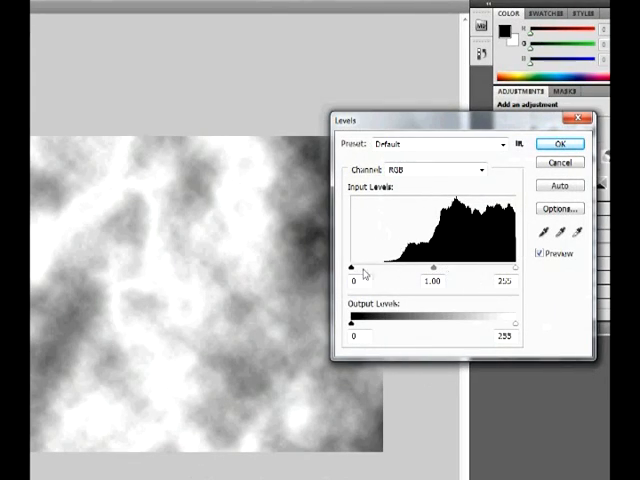
left_click_drag(350, 268, 378, 268)
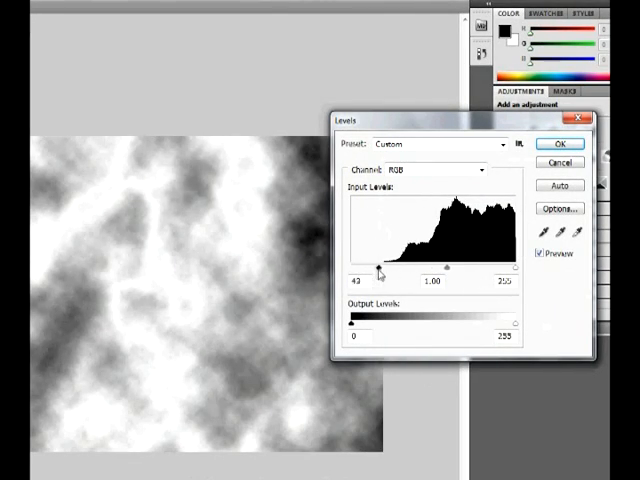
left_click_drag(377, 267, 457, 267)
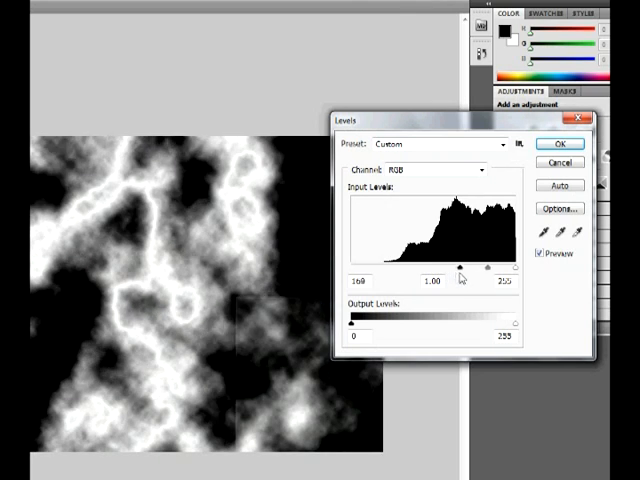